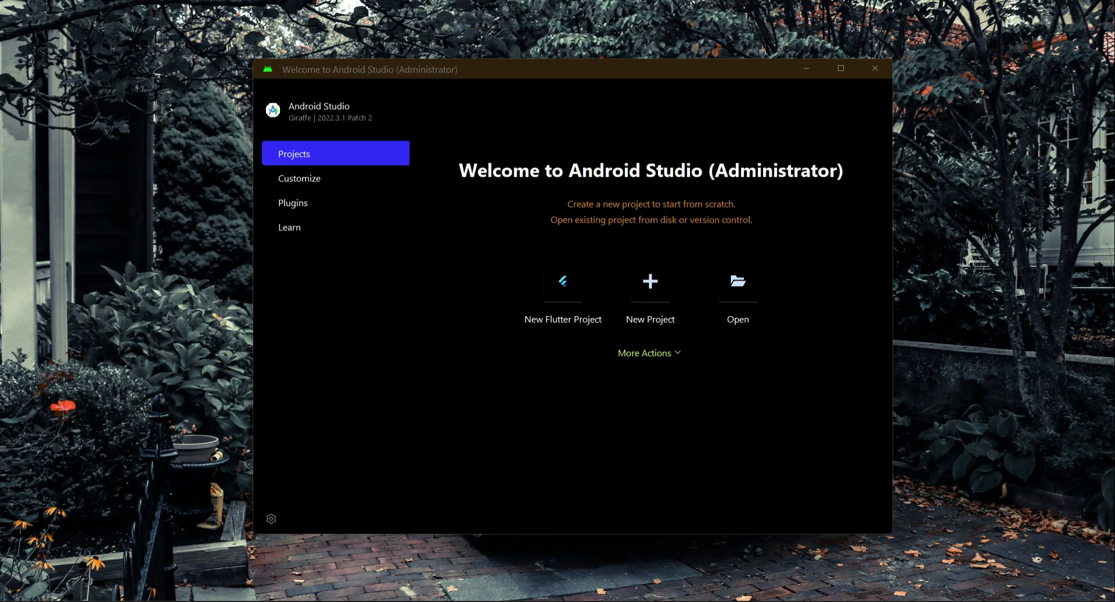
# - Start a new Flutter project with the C:\flutter SDK and reach the project details form
pyautogui.click(563, 280)
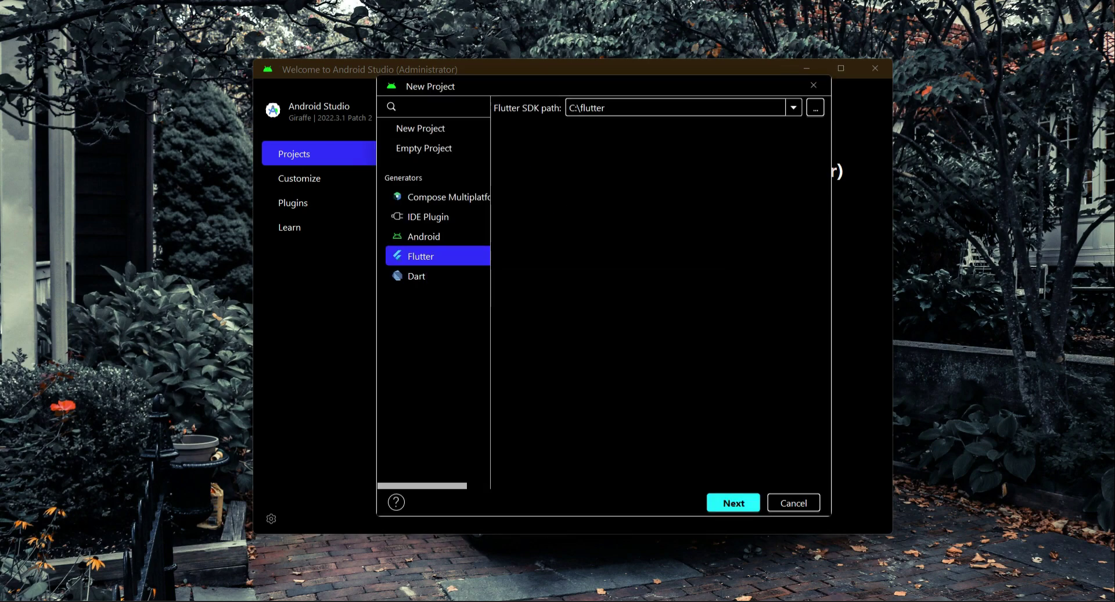
pyautogui.click(732, 502)
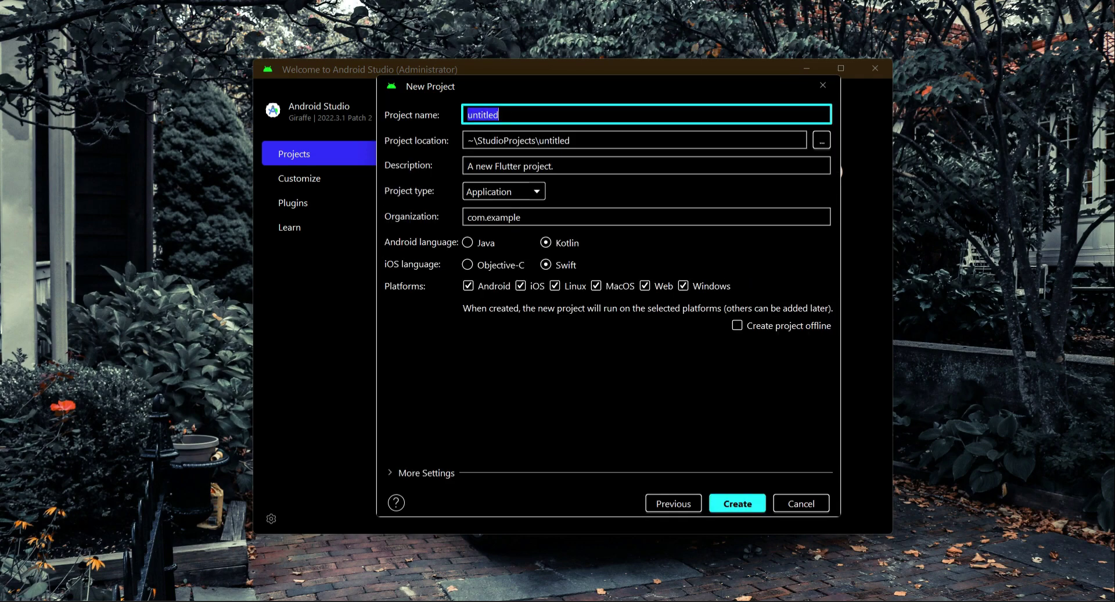
# - Create users_app, described as 'This is Uber Clone - Users App.', targeting only Android and iOS
pyautogui.write('users app')
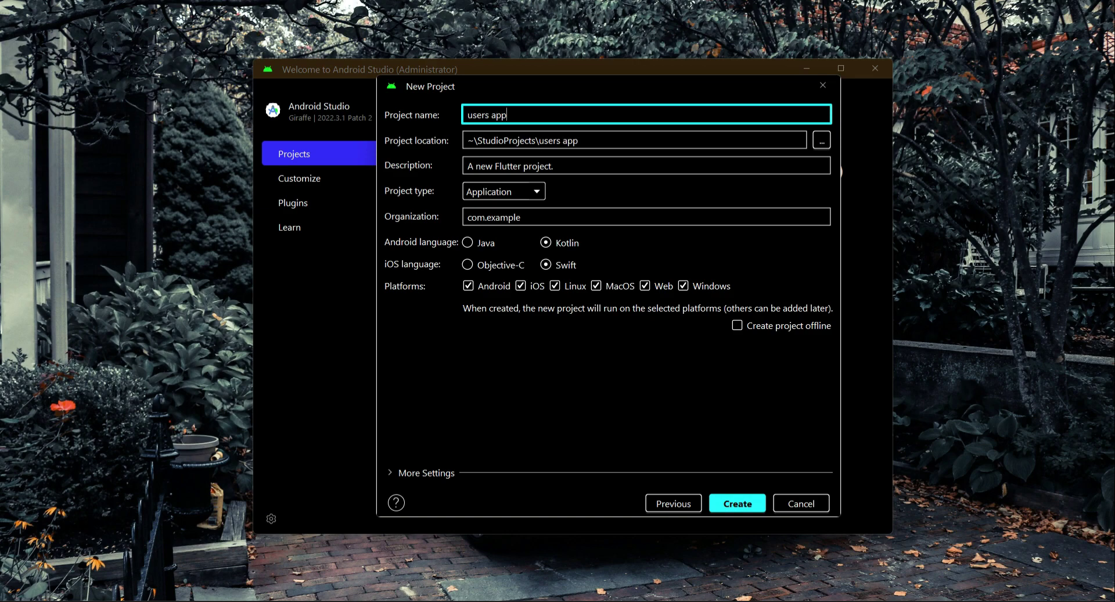
pyautogui.write('users_app')
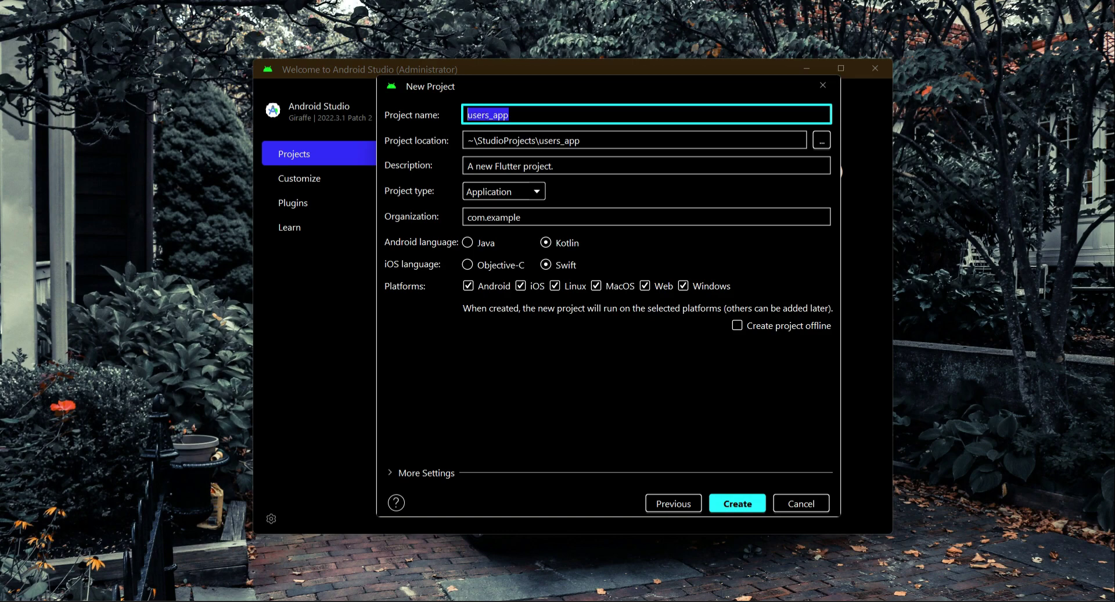
pyautogui.click(646, 165)
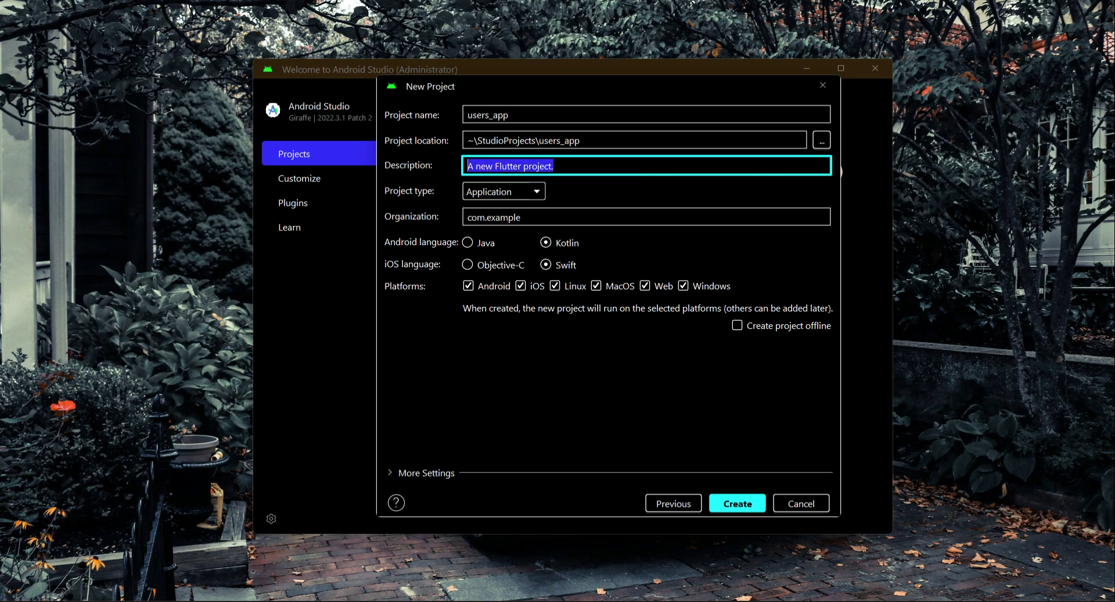
pyautogui.write('This is Flutter U')
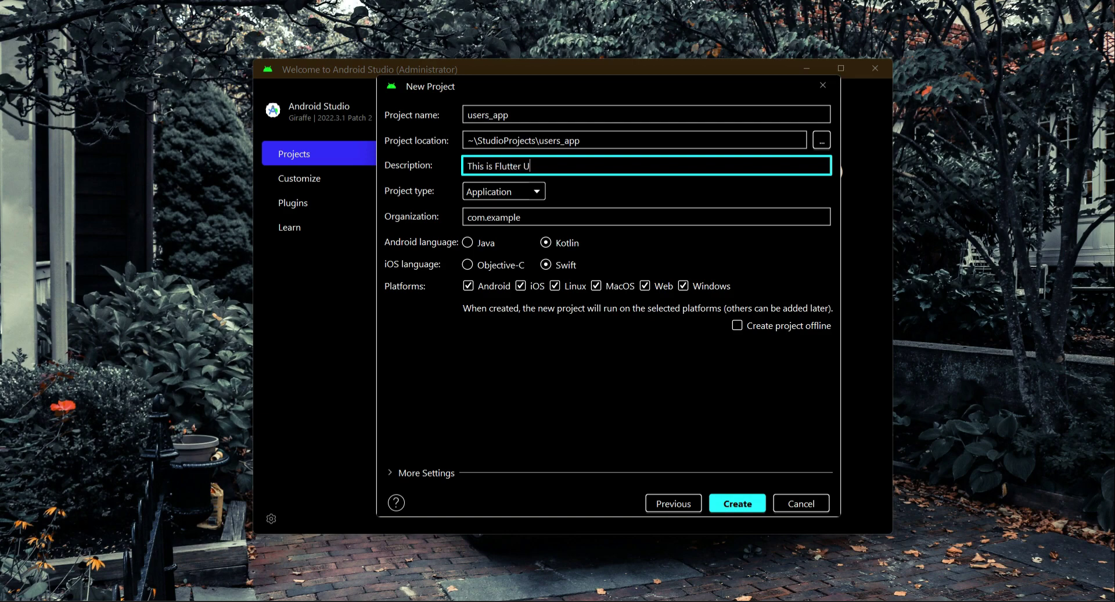
pyautogui.write('ber Clone')
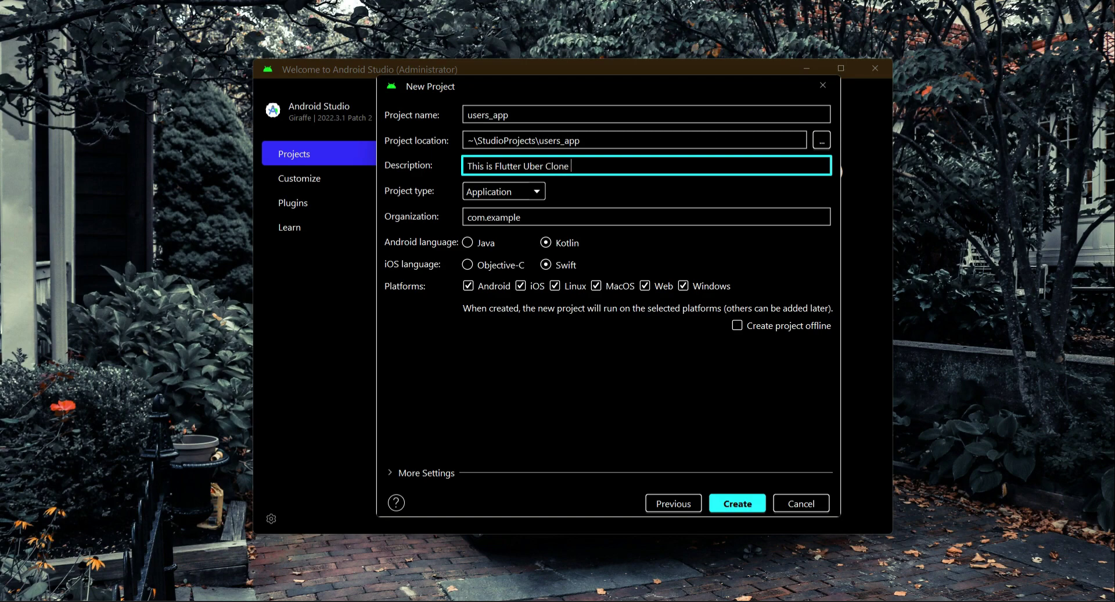
pyautogui.write('- Users')
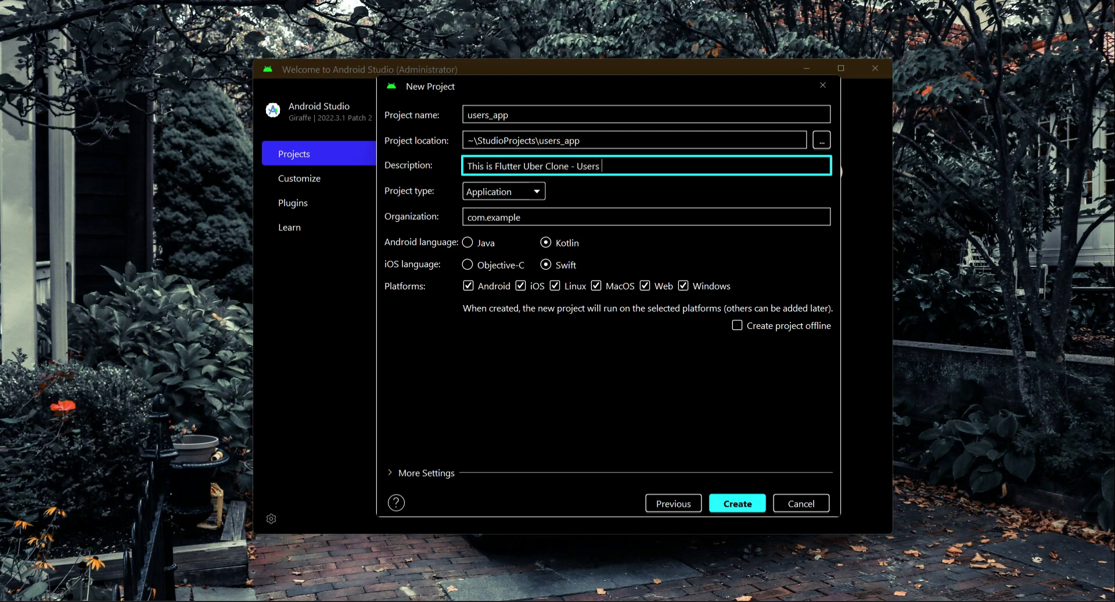
pyautogui.write('App.')
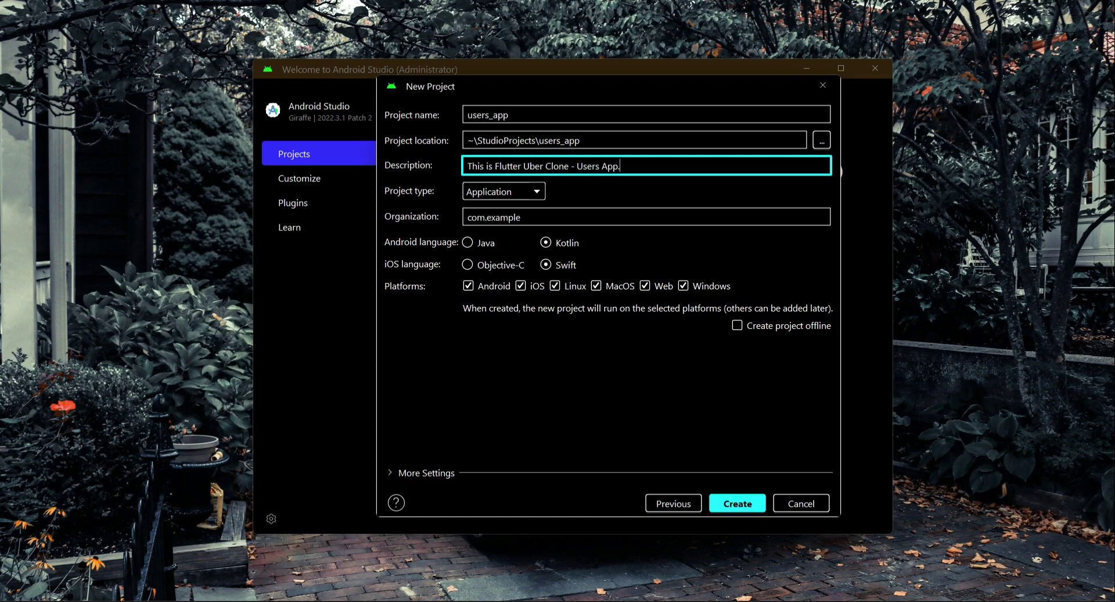
pyautogui.click(645, 285)
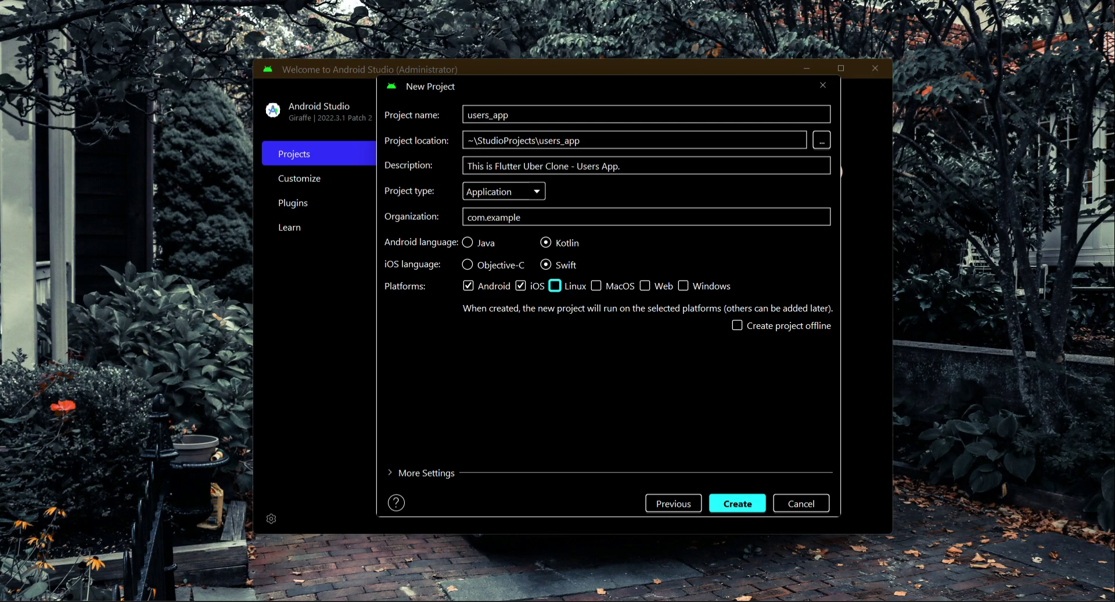
pyautogui.click(800, 503)
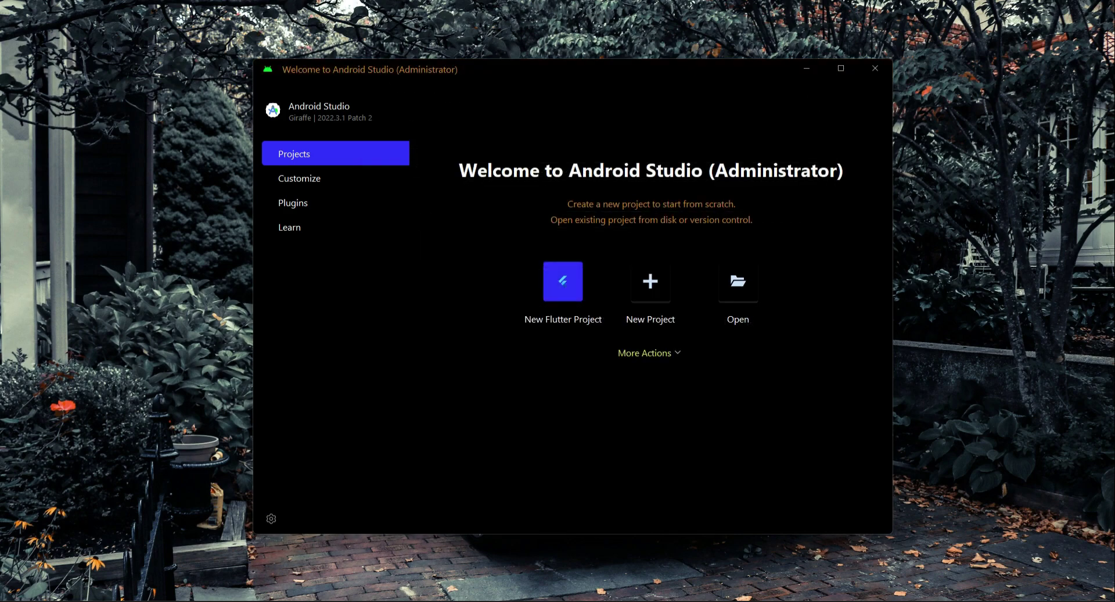
# - Open the users_app project and scroll main.dart down to the MyHomePage class
pyautogui.click(563, 280)
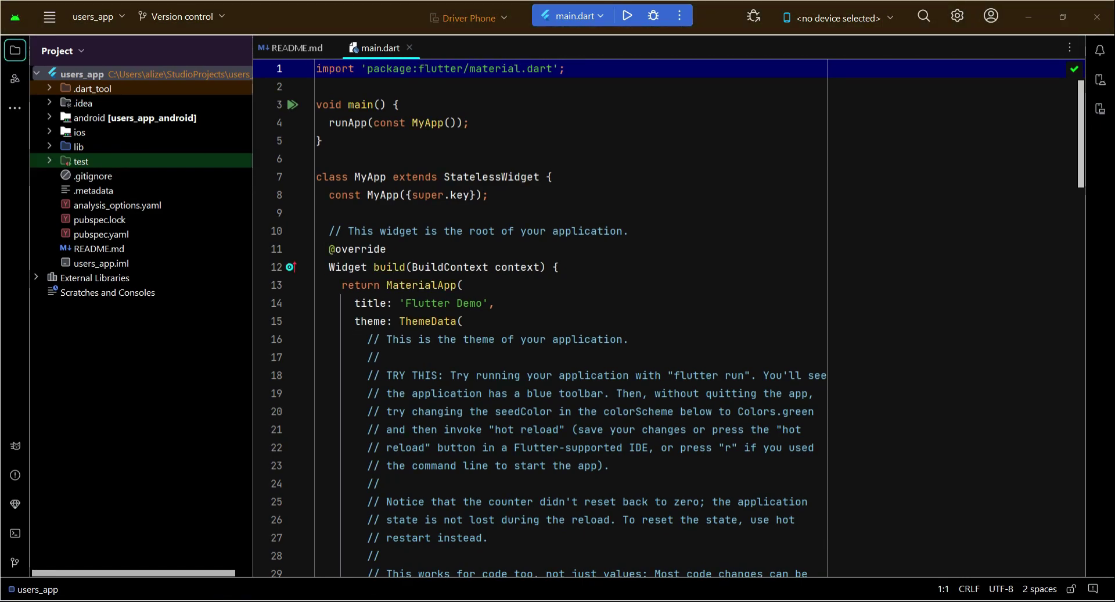
pyautogui.scroll(-3)
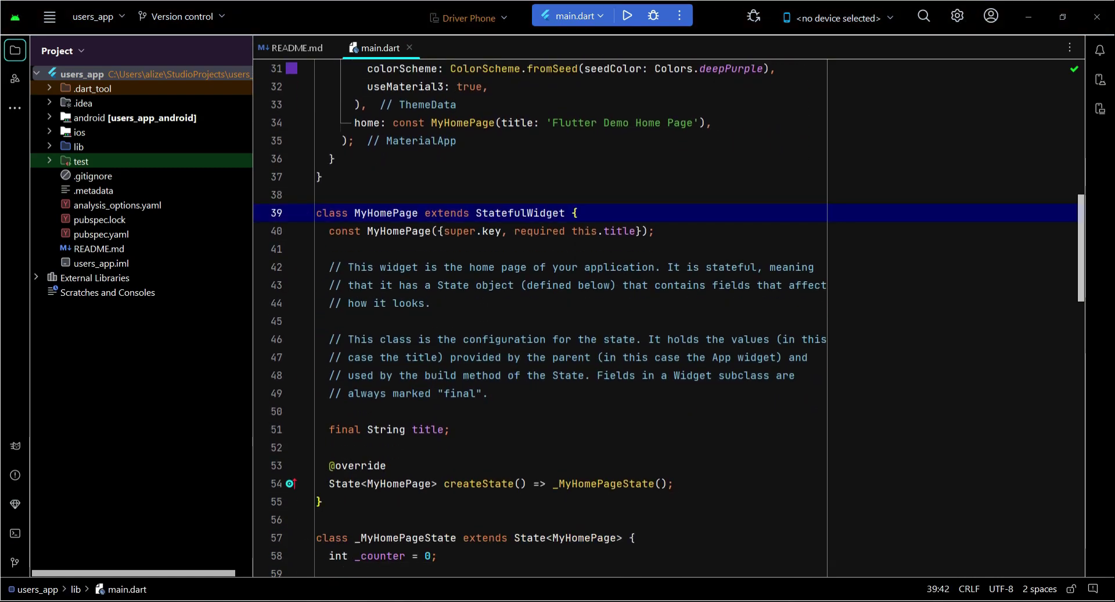
# - Delete the MyHomePage and _MyHomePageState classes and the template comments from main.dart
pyautogui.click(305, 213)
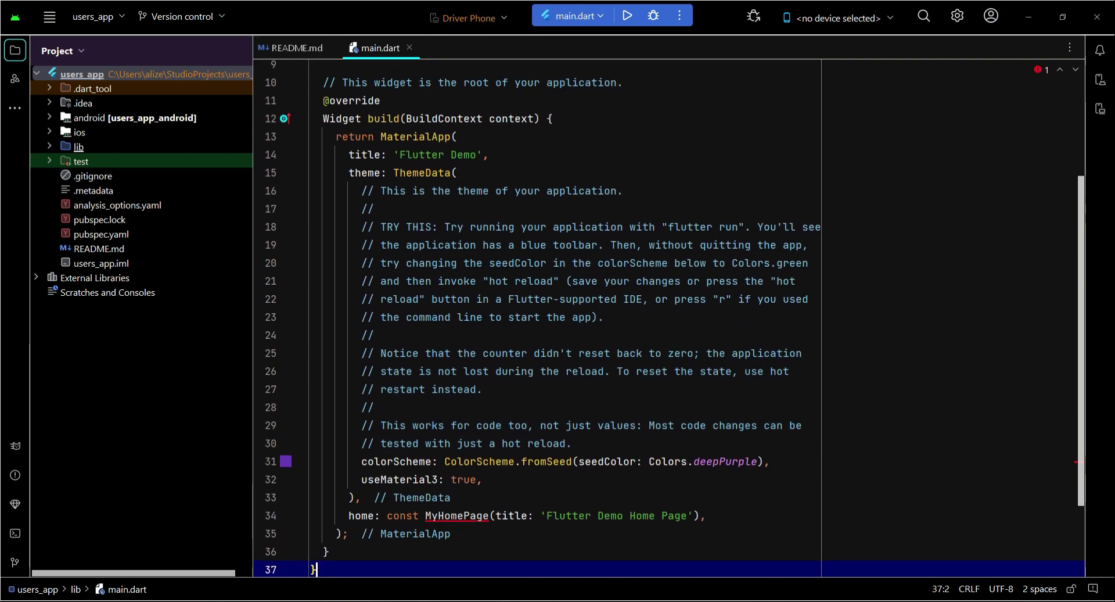
pyautogui.click(424, 171)
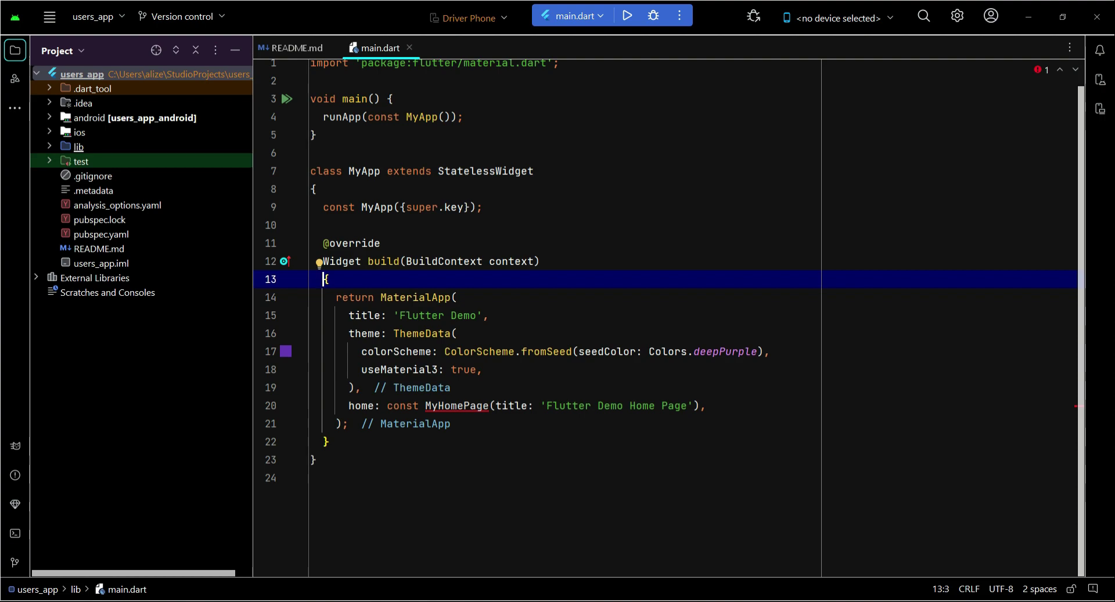
# - Expand lib to show main.dart, close README.md, and inspect main and MyApp
pyautogui.click(78, 147)
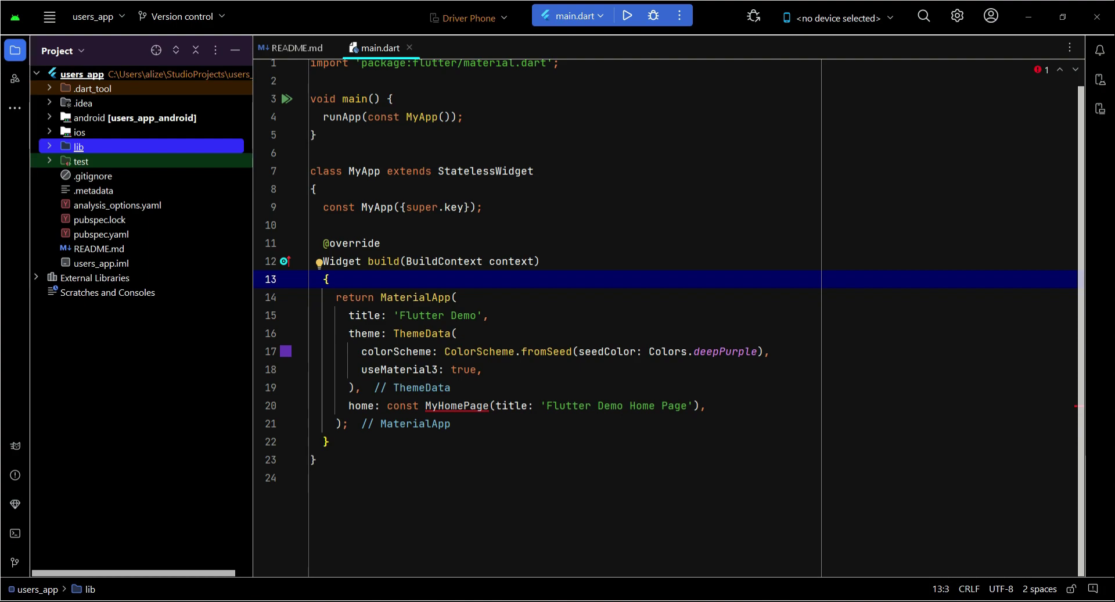
pyautogui.click(79, 147)
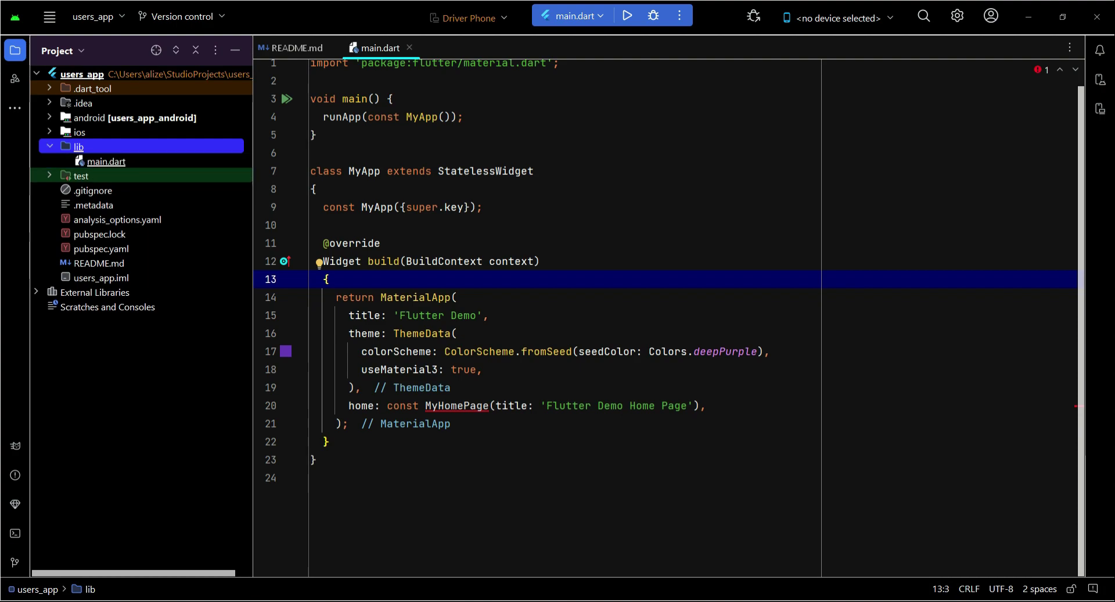
pyautogui.click(106, 160)
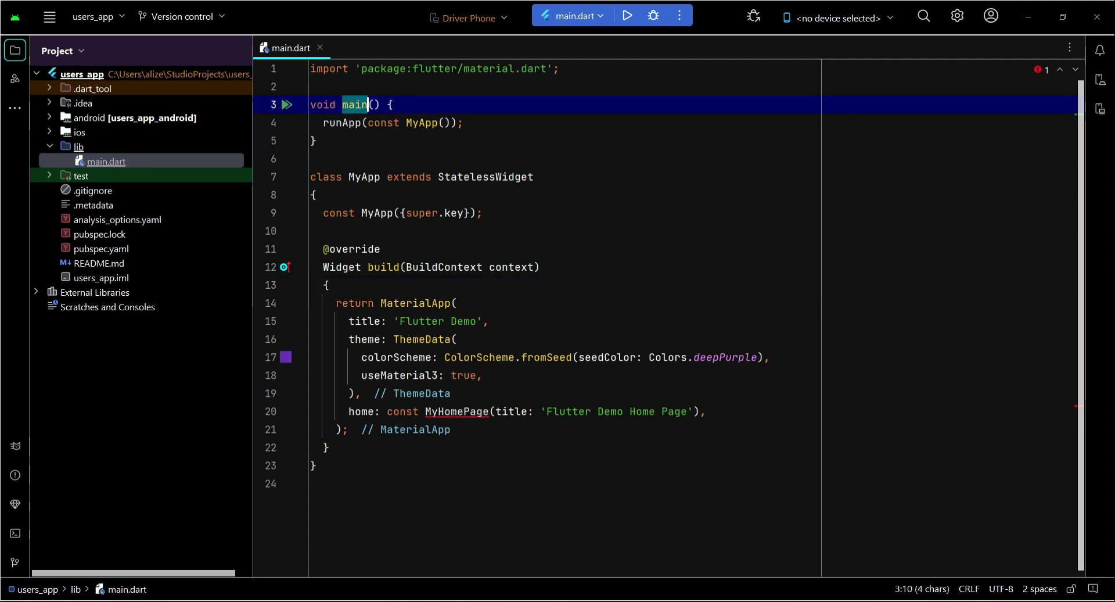
pyautogui.click(421, 122)
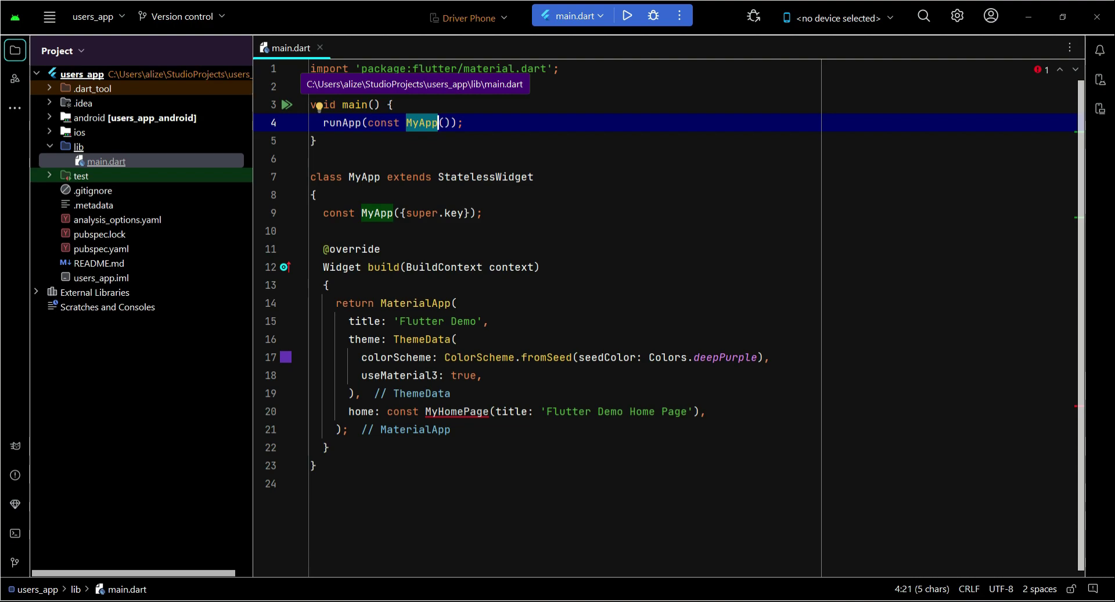
pyautogui.click(78, 147)
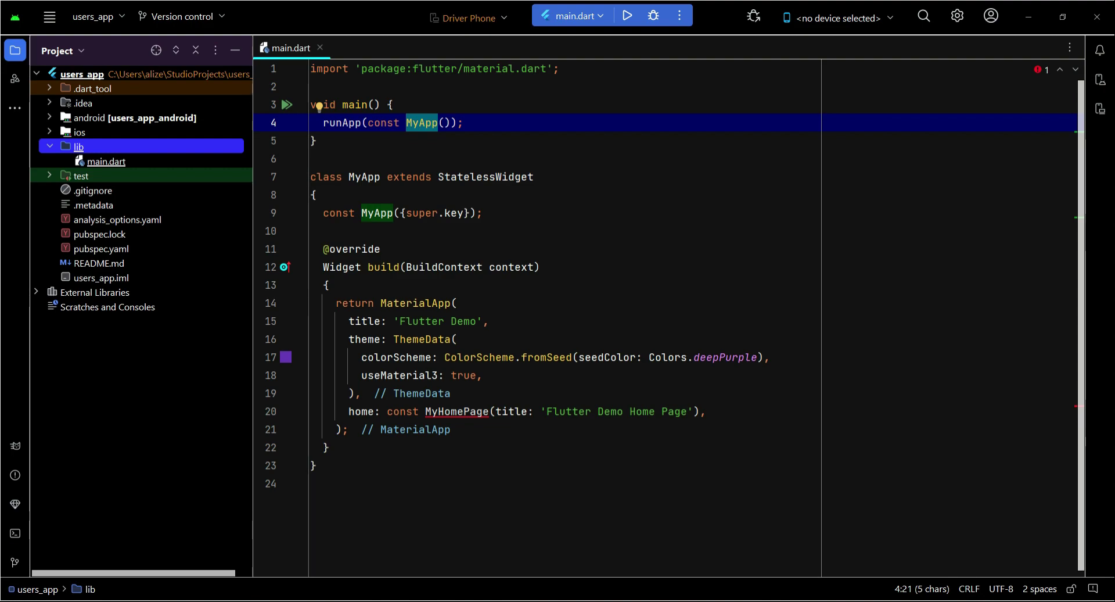
# - Add an 'authentication' directory under lib and select it
pyautogui.rightClick(77, 147)
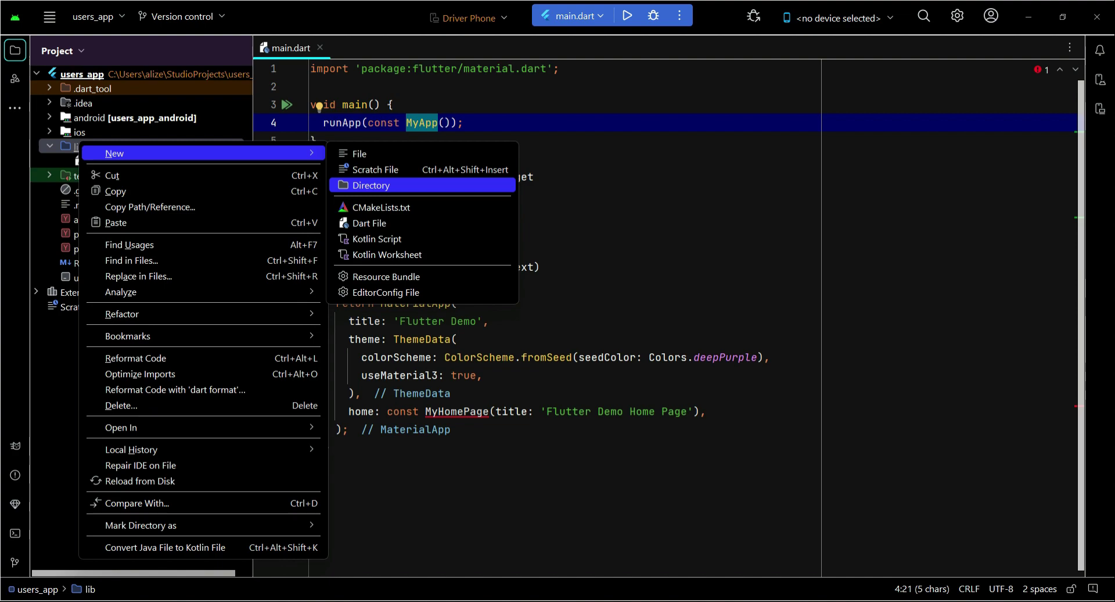
pyautogui.click(370, 185)
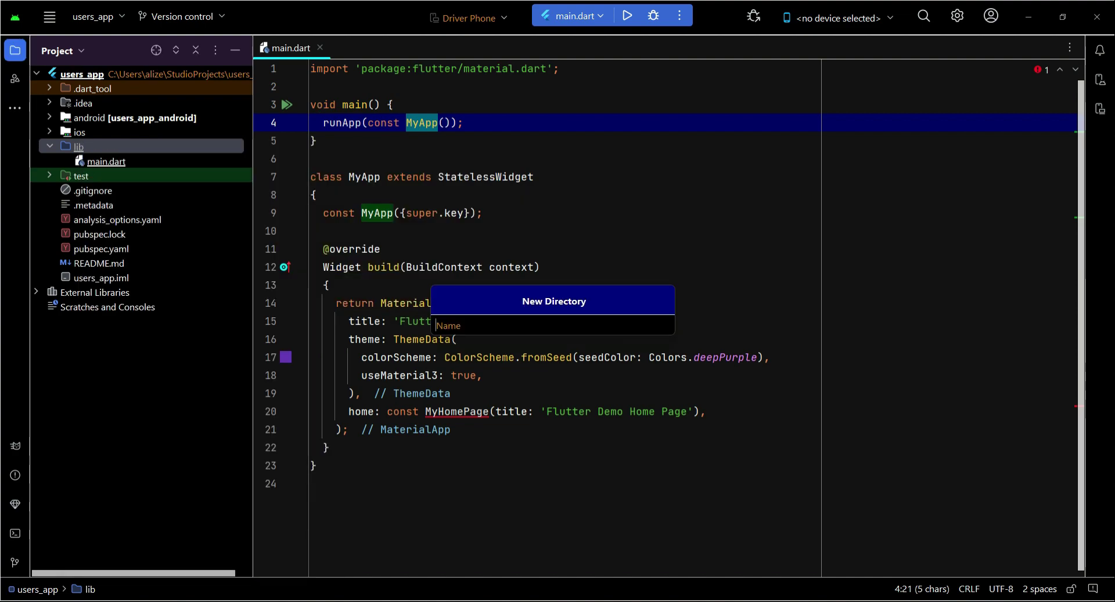
pyautogui.write('authenticat')
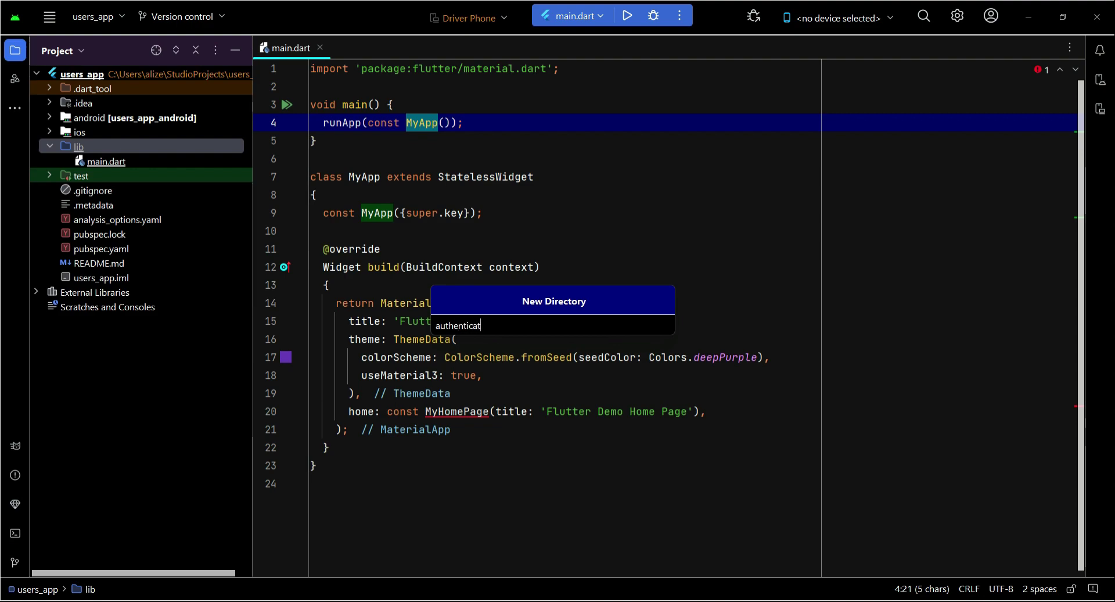
pyautogui.press('enter')
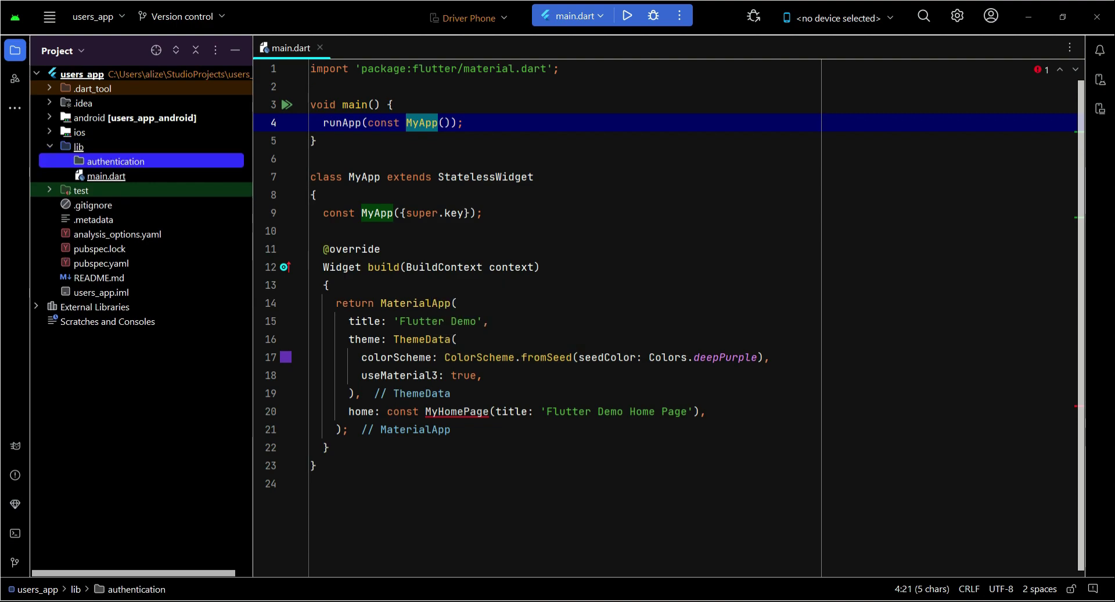
pyautogui.click(78, 146)
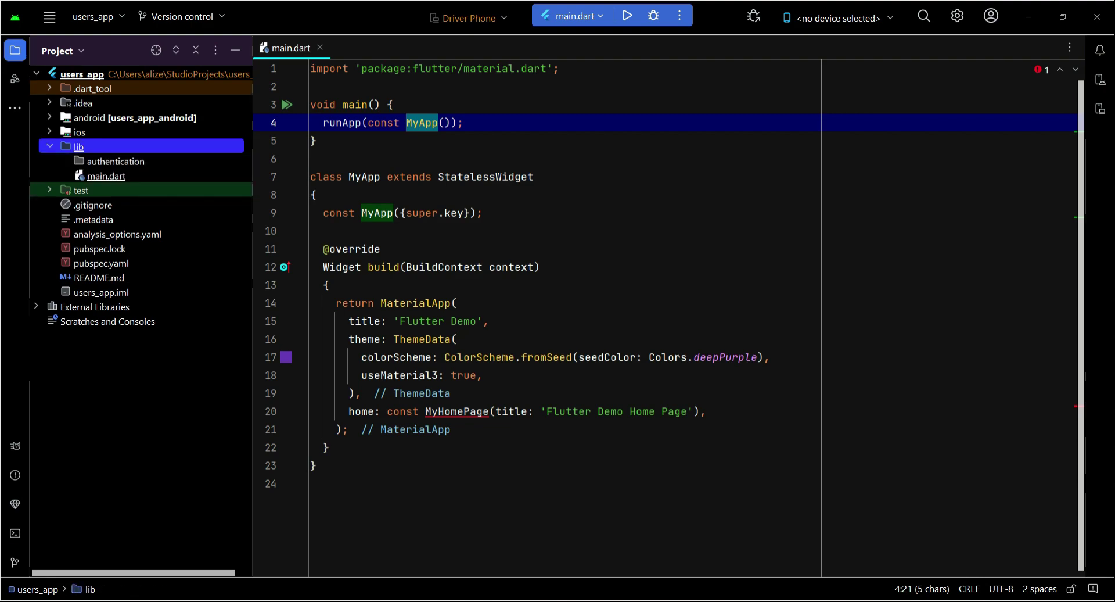
pyautogui.click(117, 161)
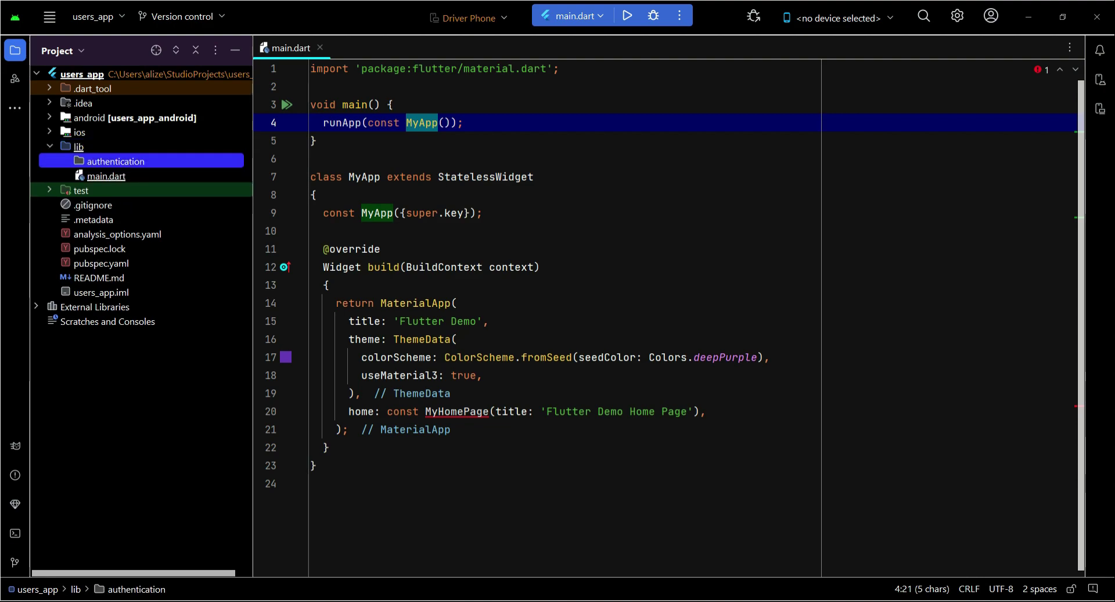
# - Create signup_screen.dart in the authentication folder
pyautogui.rightClick(116, 161)
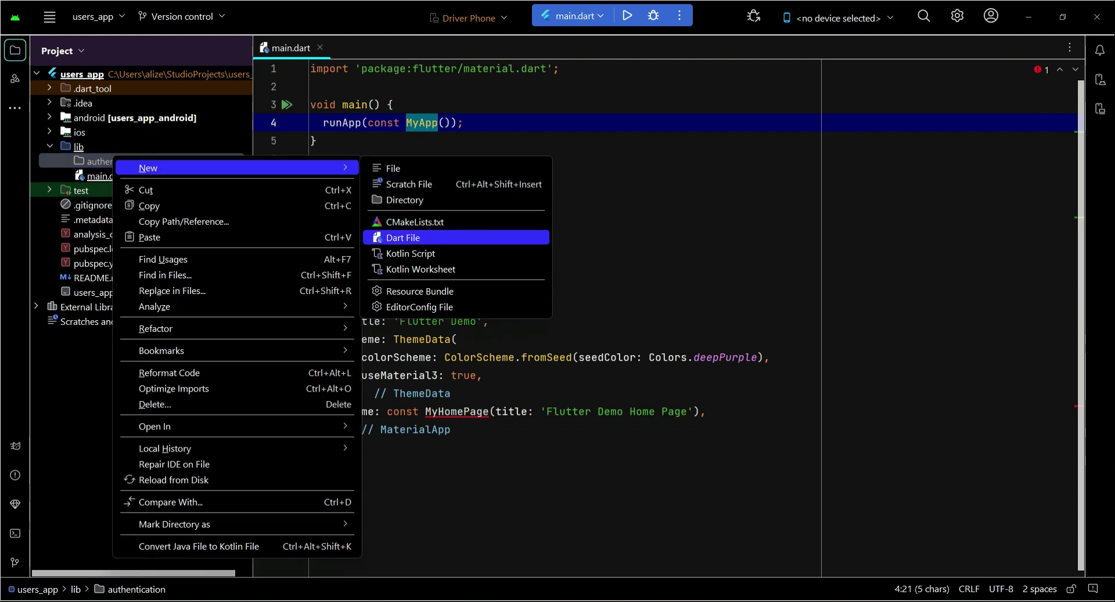
pyautogui.click(403, 237)
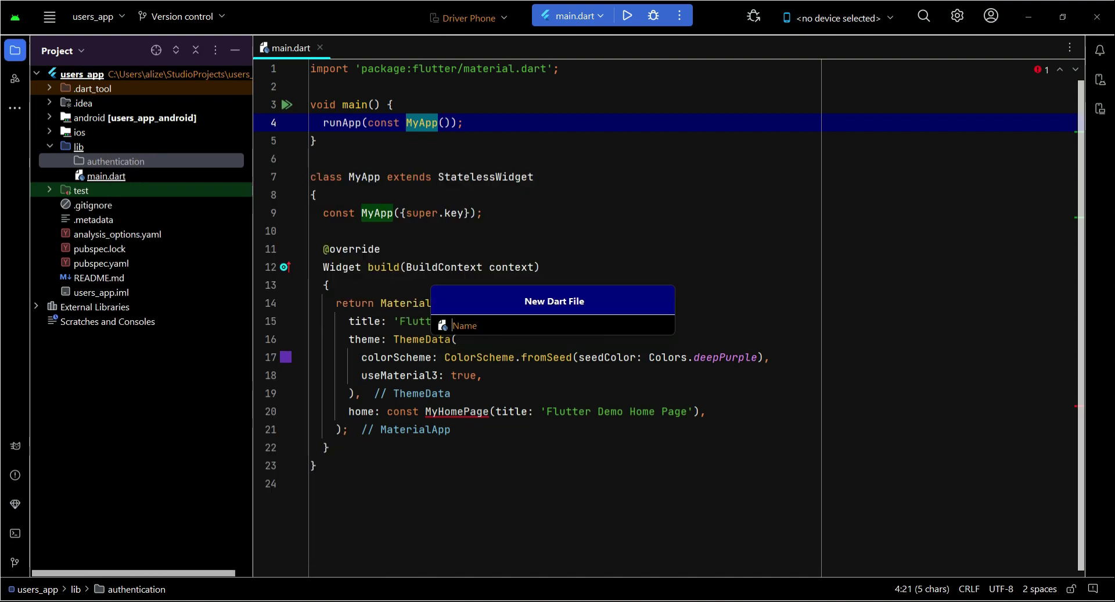
pyautogui.write('signup')
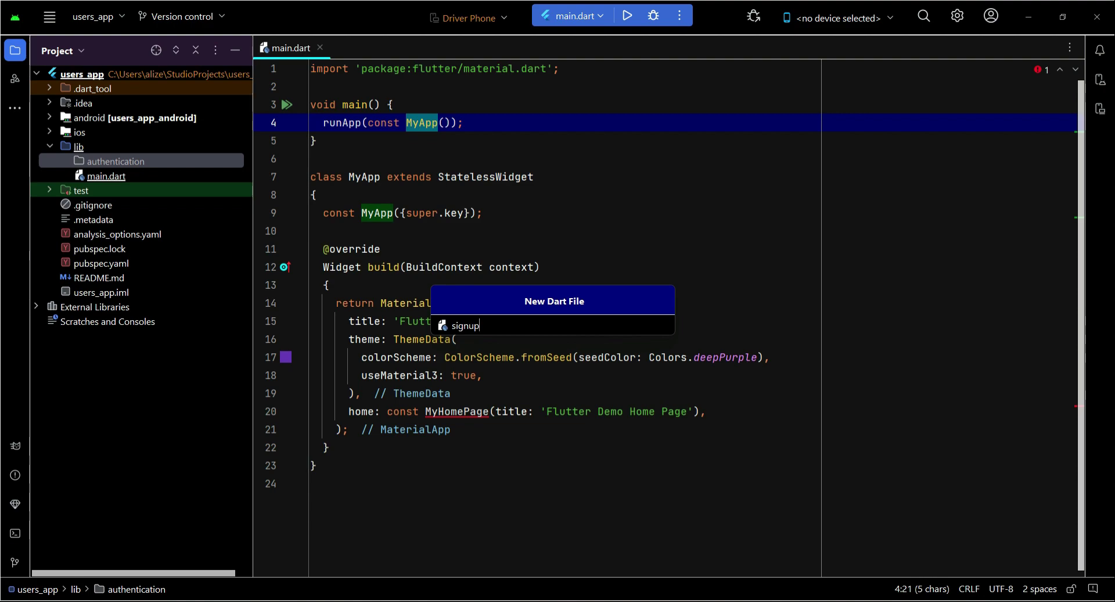
pyautogui.write('_screen')
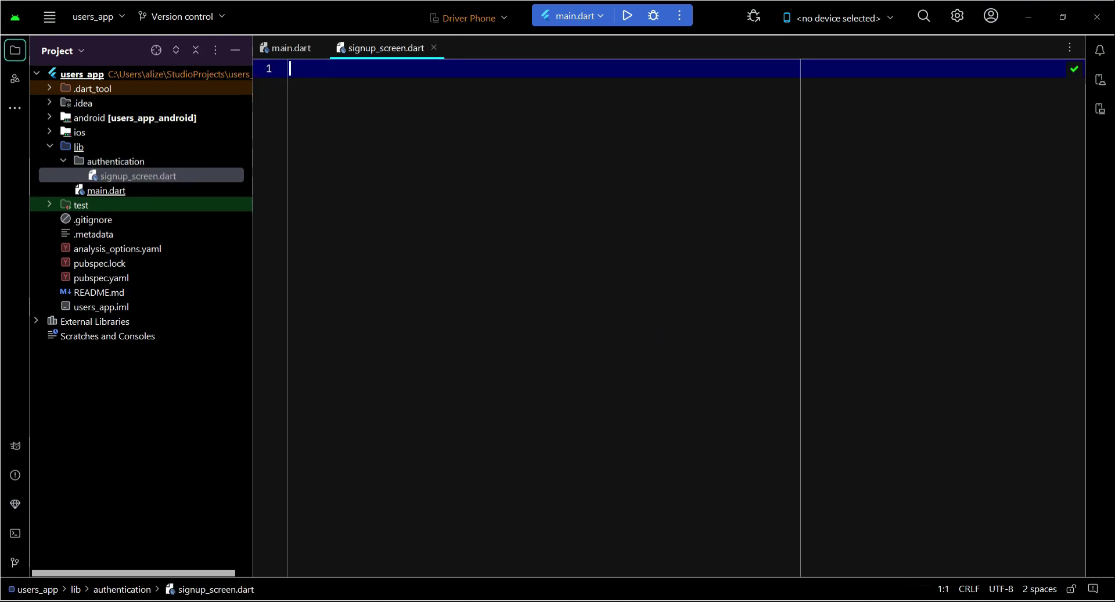
# - Create login_screen.dart in the authentication folder
pyautogui.rightClick(115, 160)
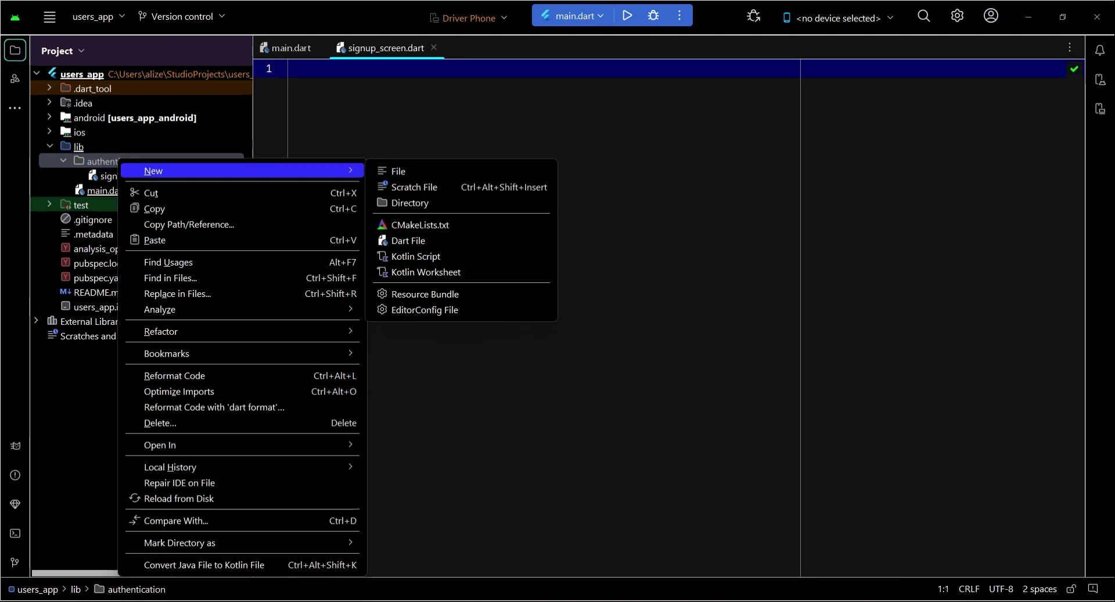
pyautogui.click(408, 240)
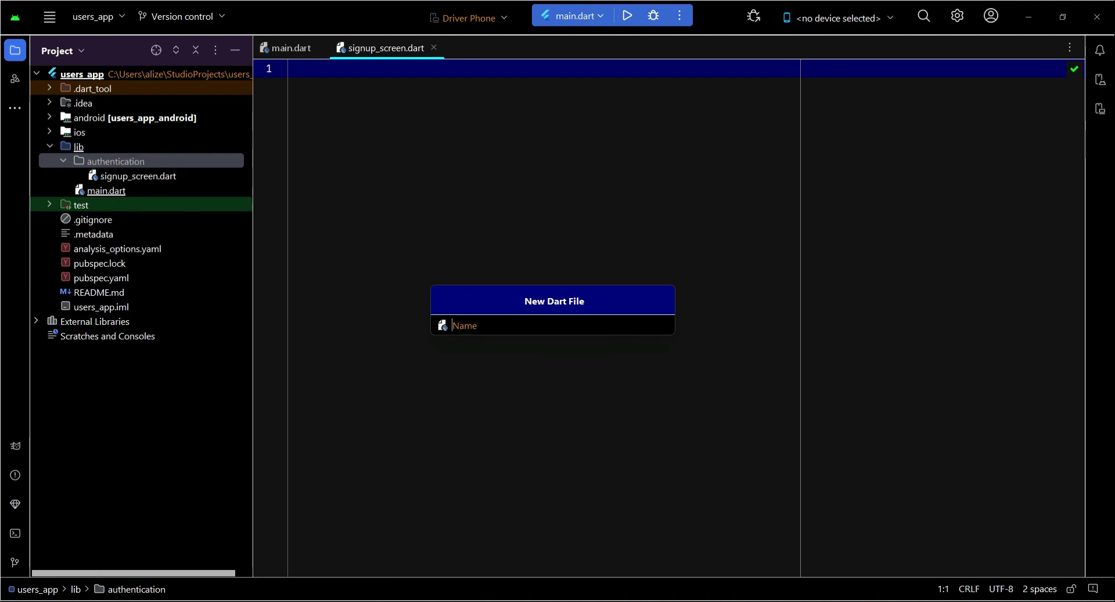
pyautogui.write('log')
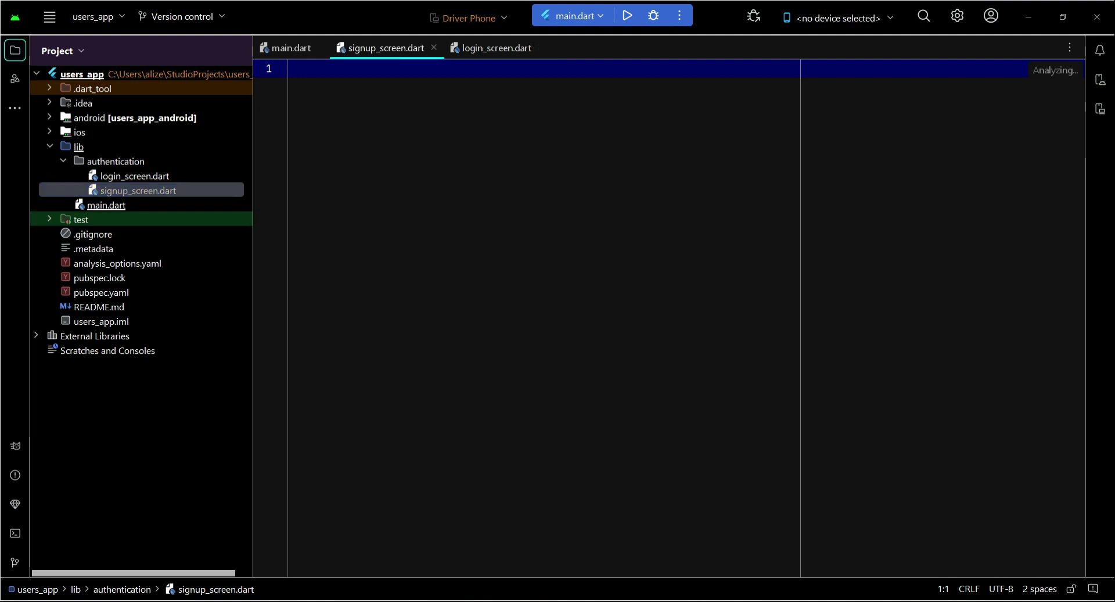
# - Add the material.dart import and a SignUpScreen stateful widget to signup_screen.dart
pyautogui.write("import 'mat';")
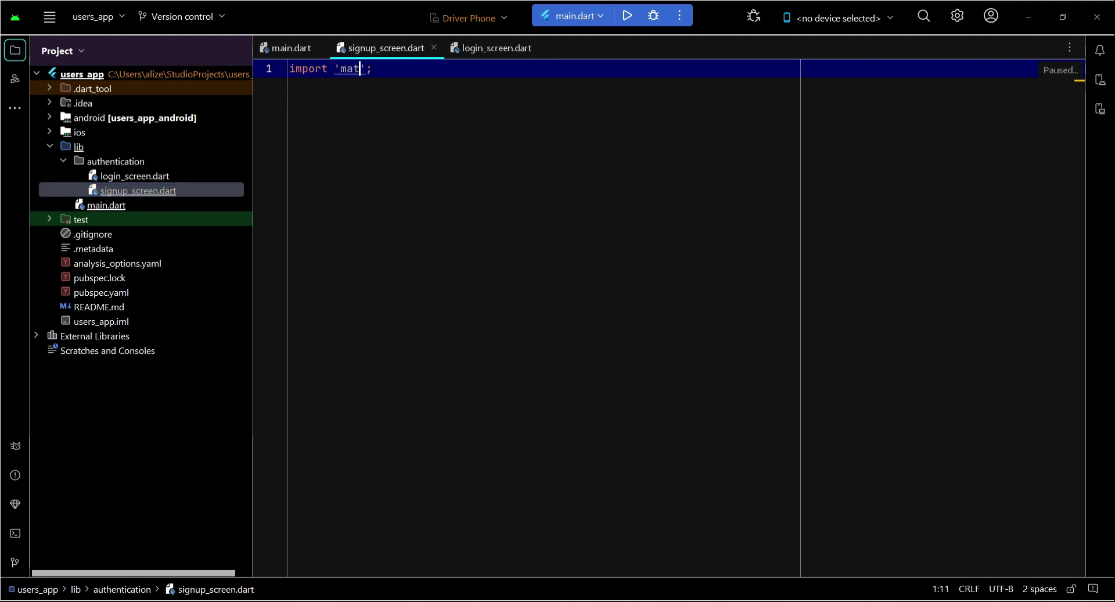
pyautogui.write('package:flutter/material.dart')
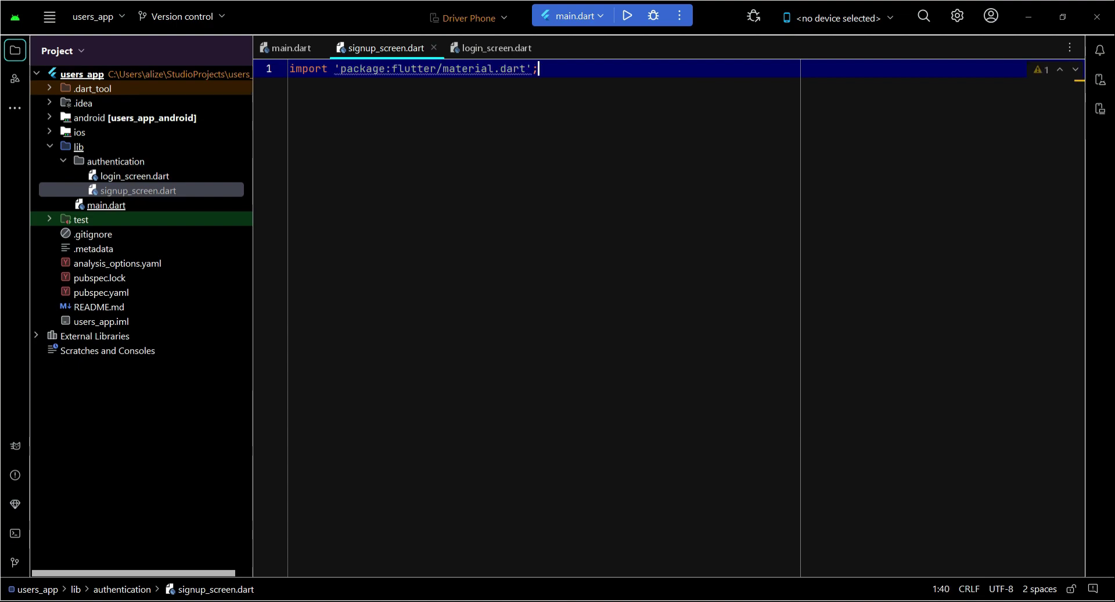
pyautogui.write('stf')
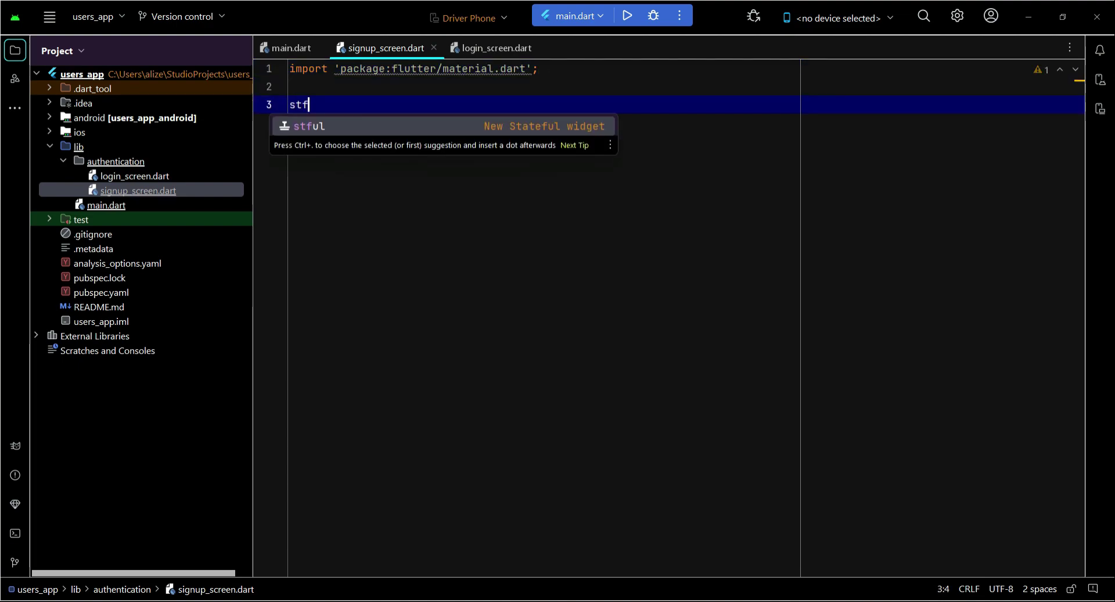
pyautogui.press('Tab')
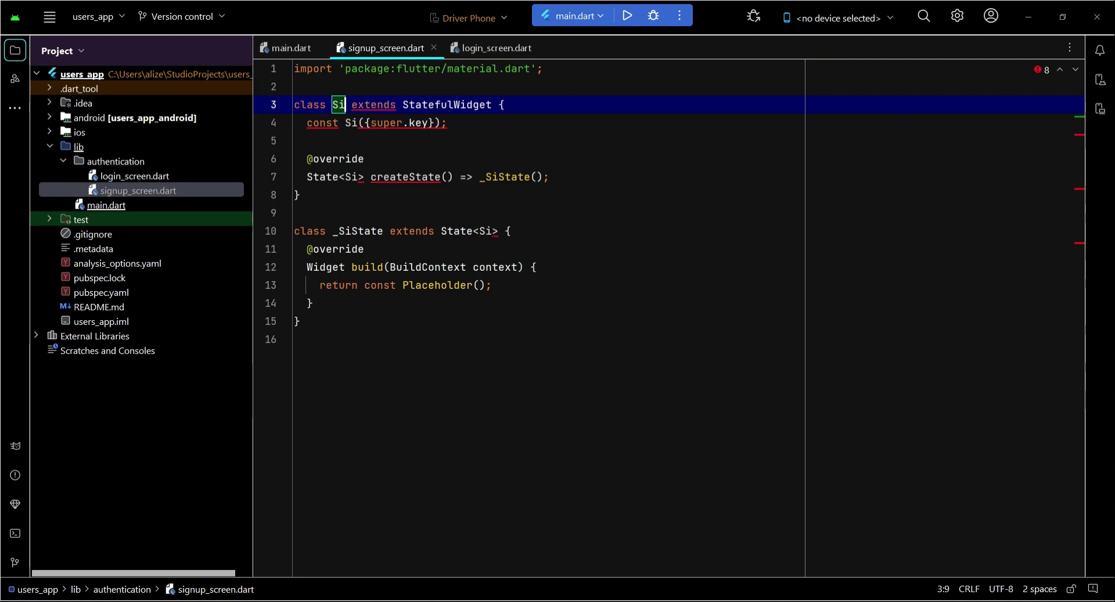
pyautogui.write('gn')
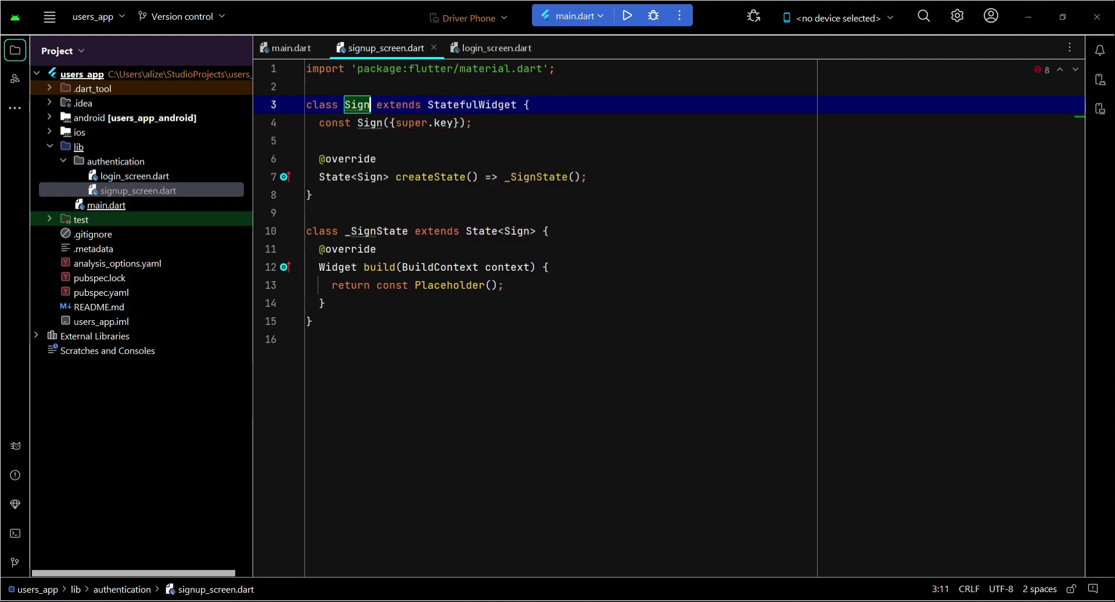
pyautogui.write('UpSc')
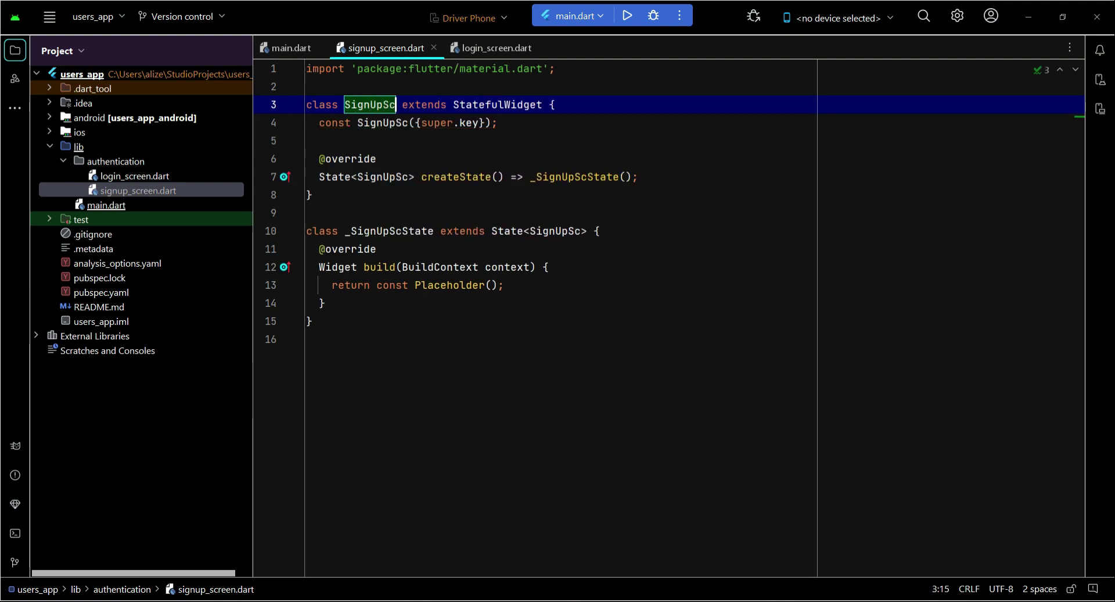
pyautogui.write('reen')
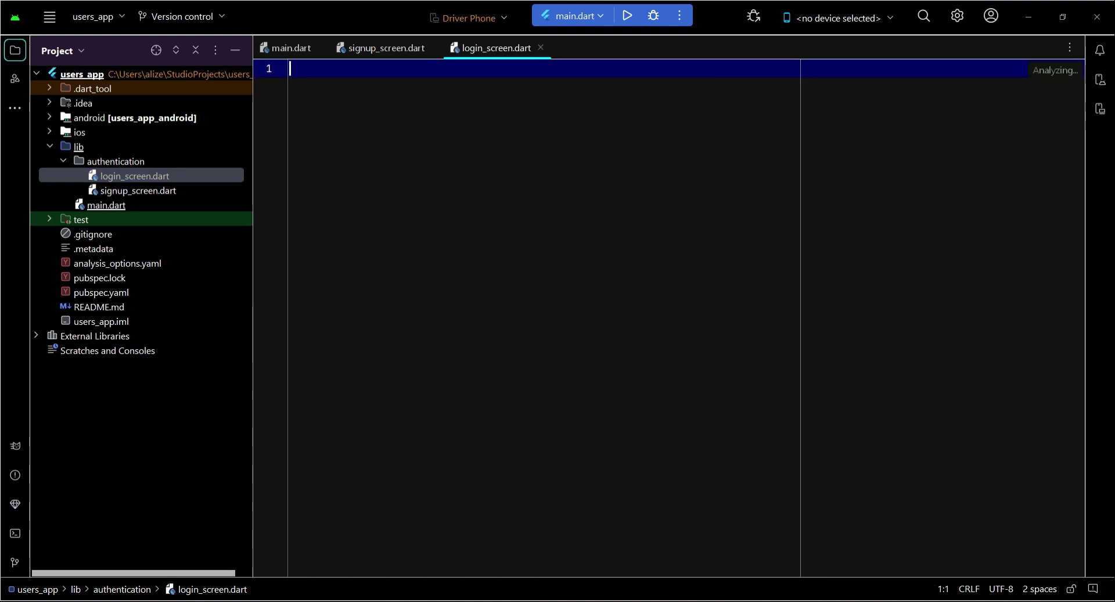
# - Add the package:flutter/material.dart import and a stateful widget template to login_screen.dart
pyautogui.write("import '';")
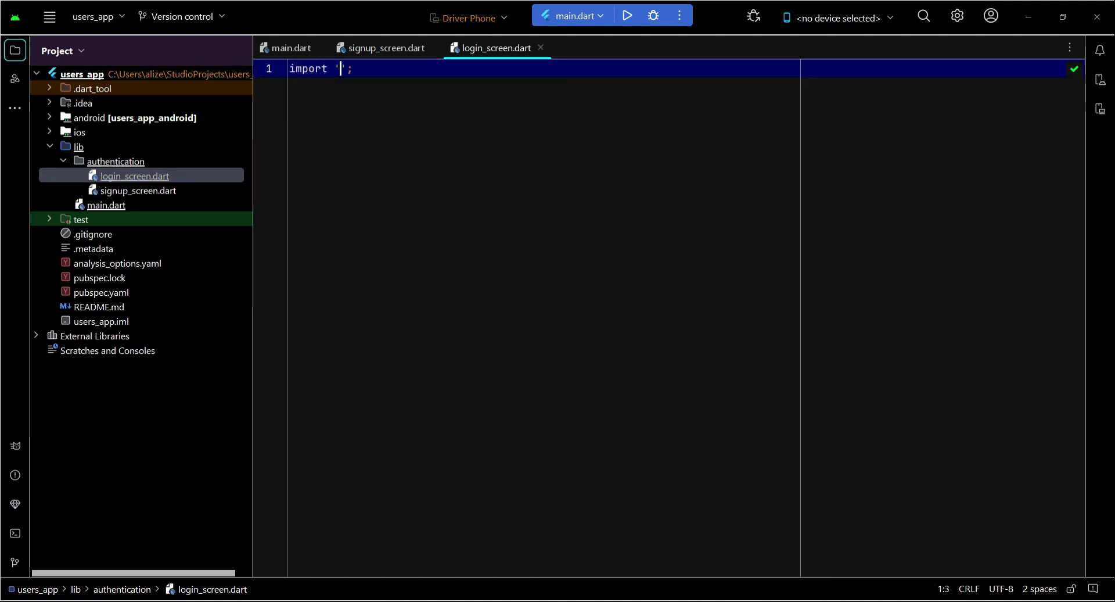
pyautogui.write('package:flutter/material.dart')
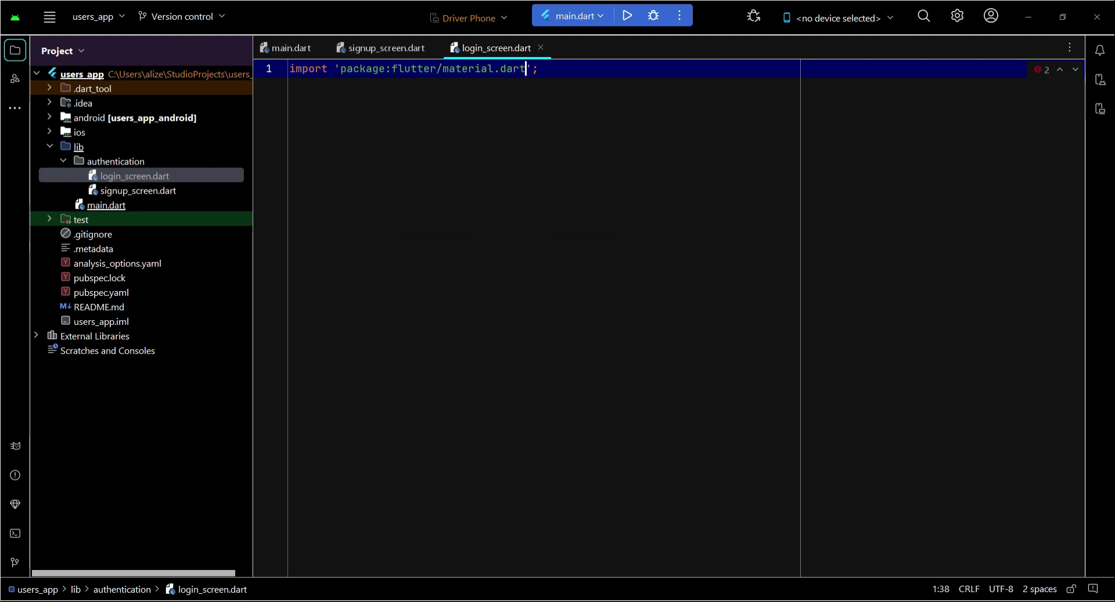
pyautogui.write('st')
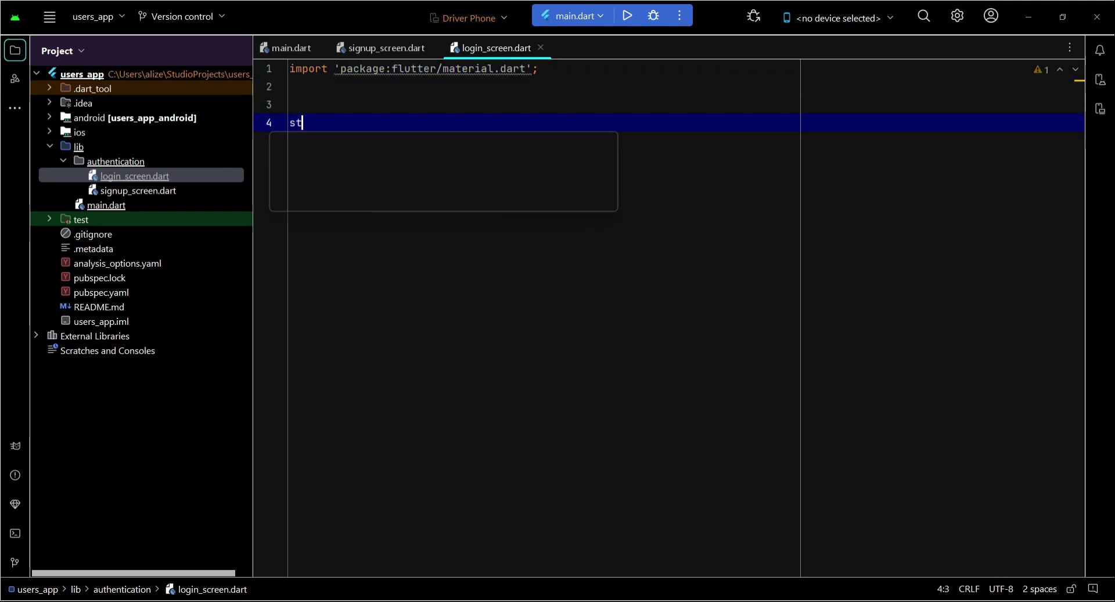
pyautogui.press('Tab')
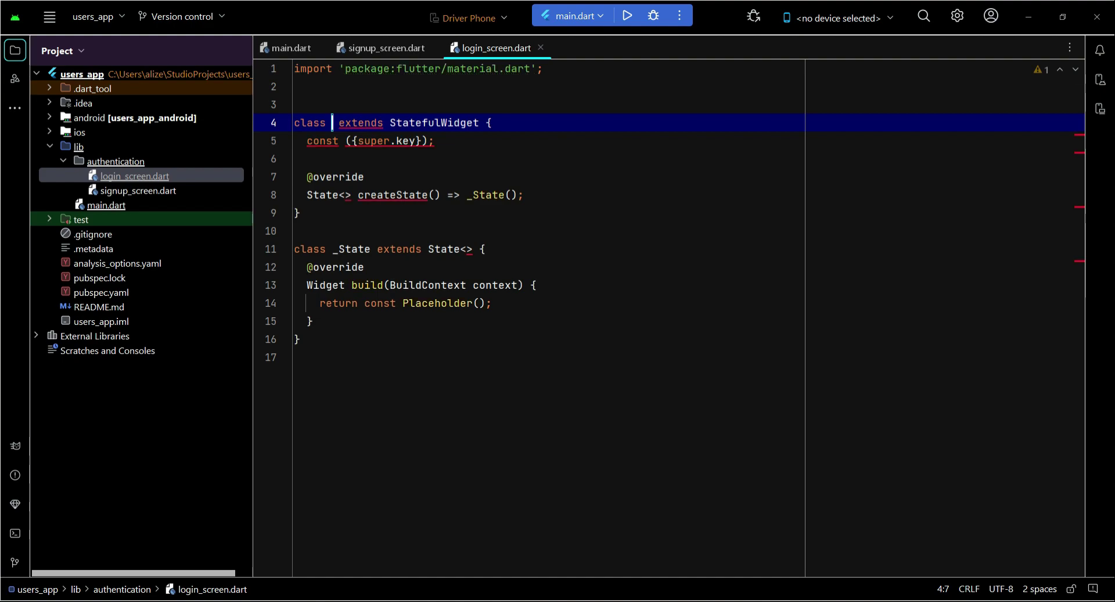